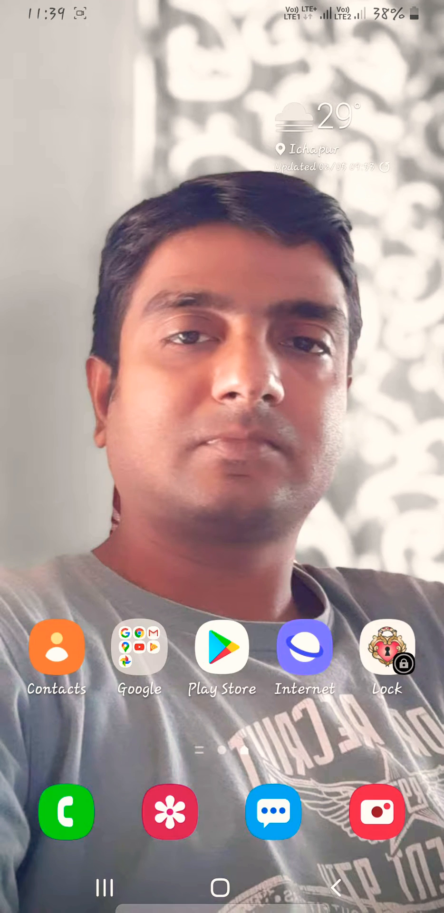
- Swipe up on the home screen to bring up the app drawer
{"action": "scroll", "scroll_direction": "up", "scroll_amount": 3}
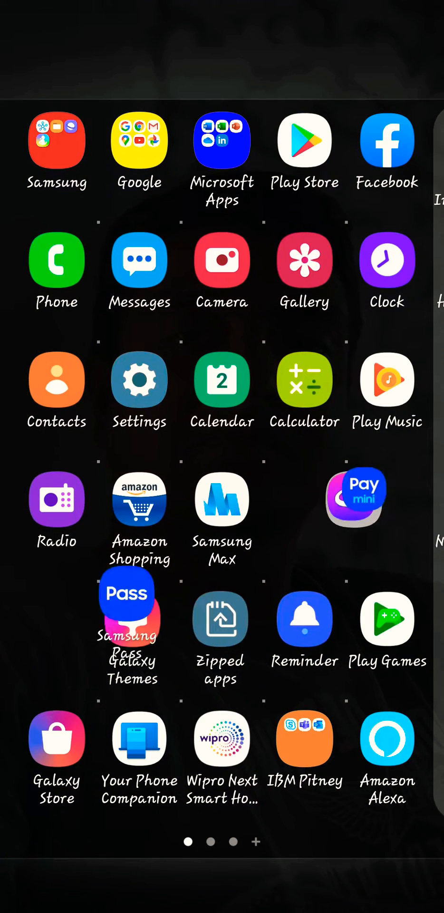
- Name the new folder 'Gala' with a capital G in its Folder name field
{"action": "left_click", "coordinate": [354, 498]}
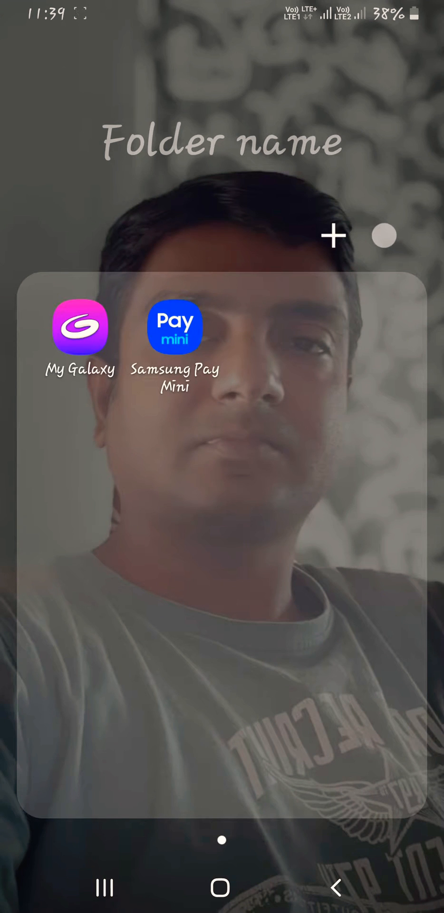
{"action": "left_click", "coordinate": [219, 141]}
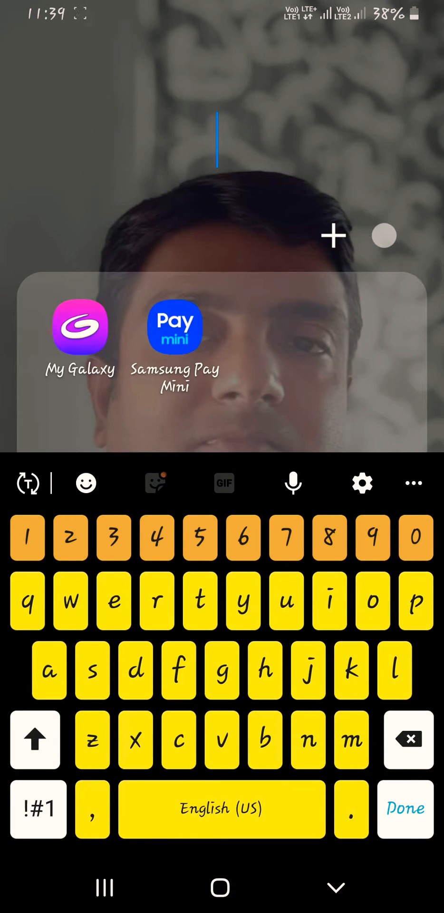
{"action": "left_click", "coordinate": [34, 738]}
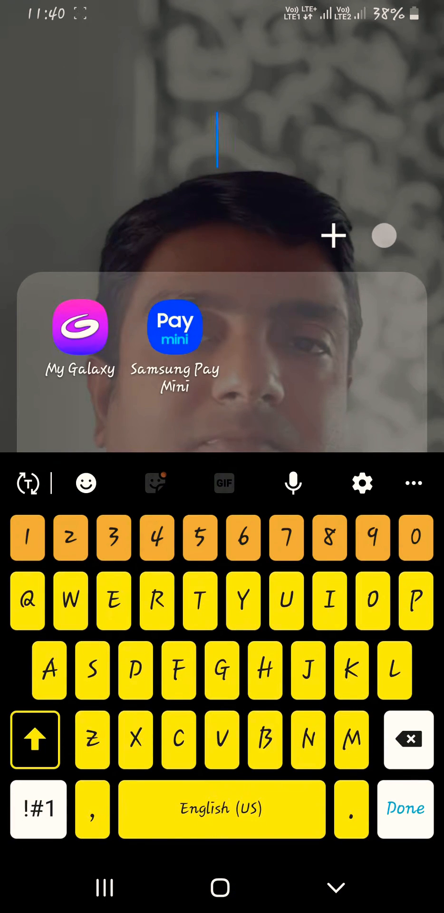
{"action": "type", "text": "Gala"}
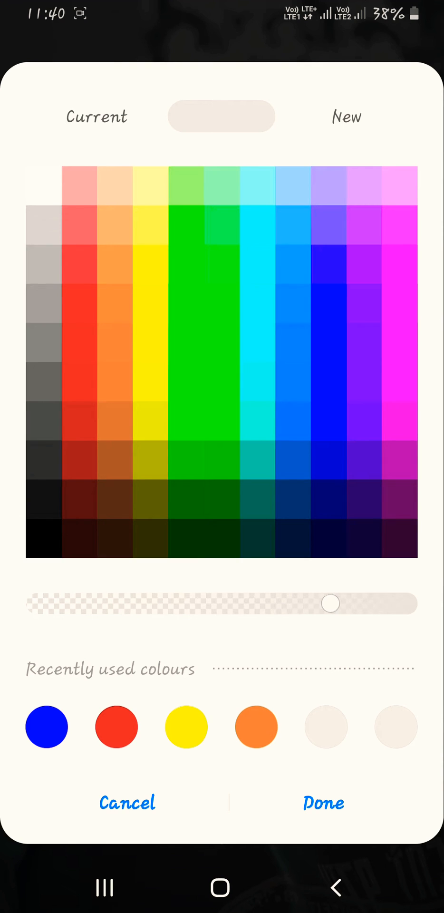
- Keep the folder colour nearly opaque and apply the sky-blue swatch
{"action": "left_click_drag", "start_coordinate": [331, 603], "coordinate": [103, 604]}
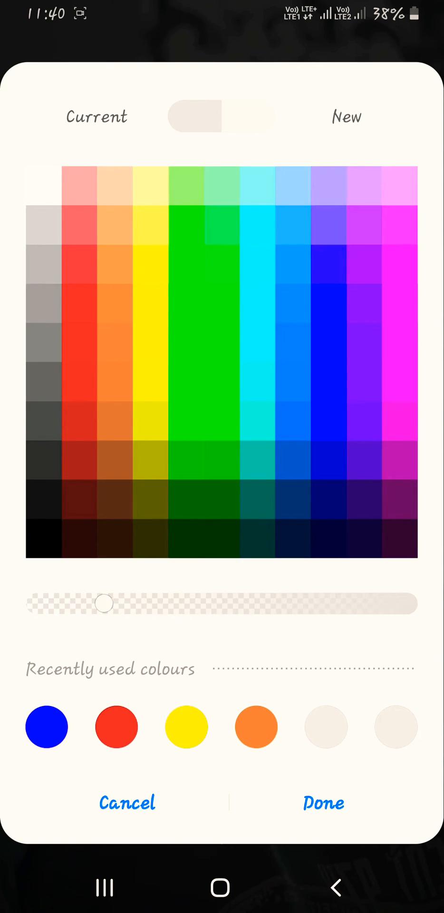
{"action": "left_click_drag", "start_coordinate": [104, 603], "coordinate": [365, 603]}
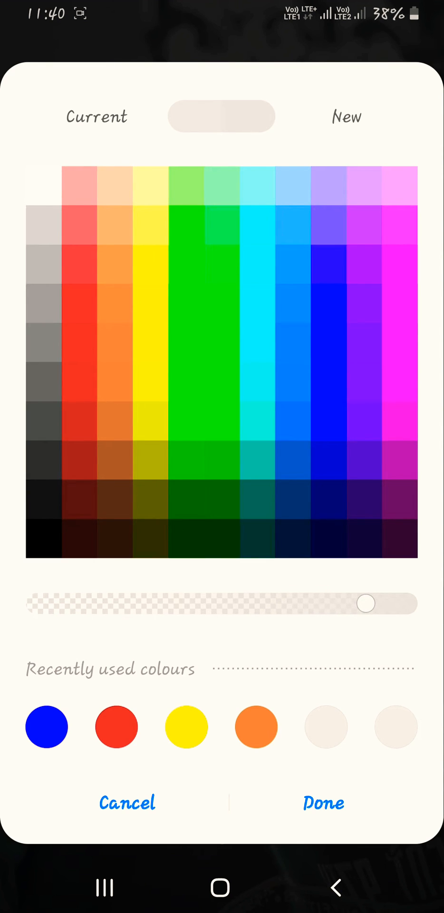
{"action": "left_click", "coordinate": [256, 382]}
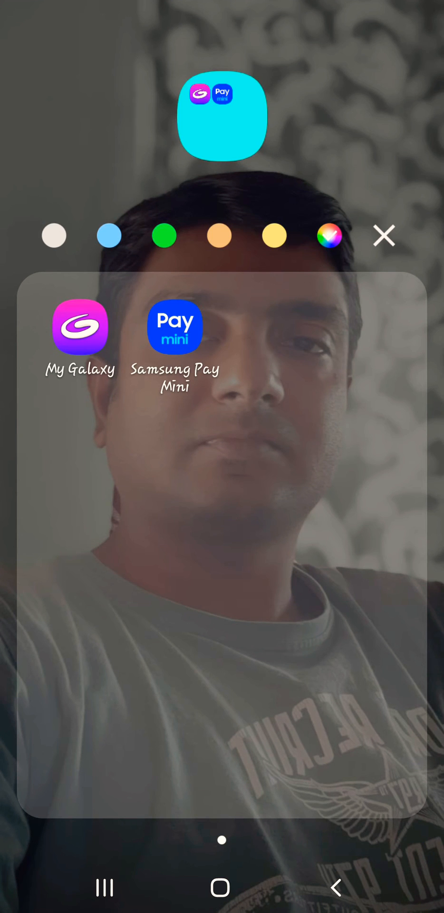
- Close the Galaxy folder to return to the app drawer
{"action": "left_click", "coordinate": [385, 235]}
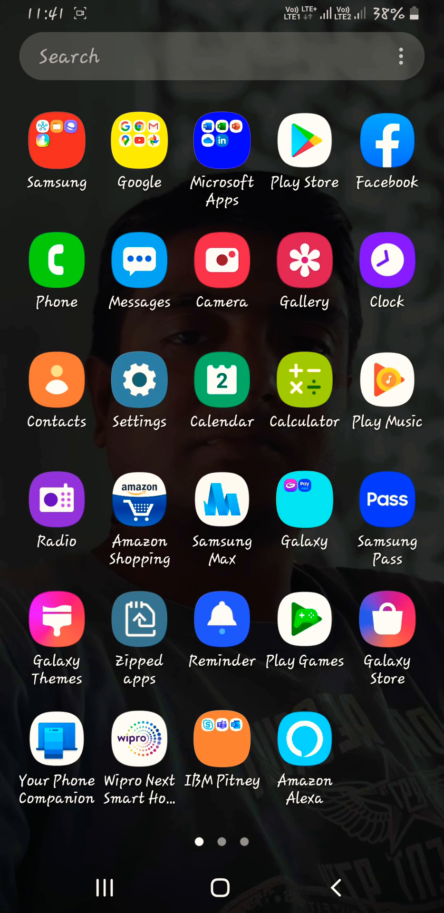
- Pull down Quick Settings and move to its second page of tiles
{"action": "scroll", "scroll_direction": "down", "scroll_amount": 3}
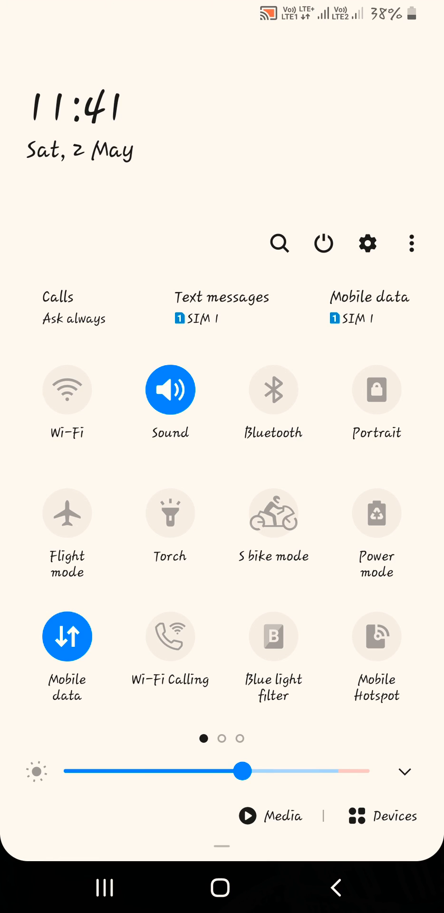
{"action": "scroll", "scroll_direction": "left", "scroll_amount": 3}
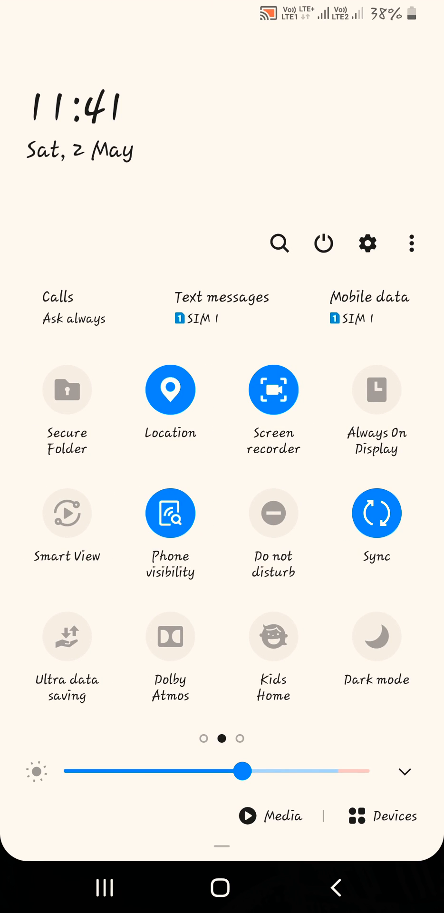